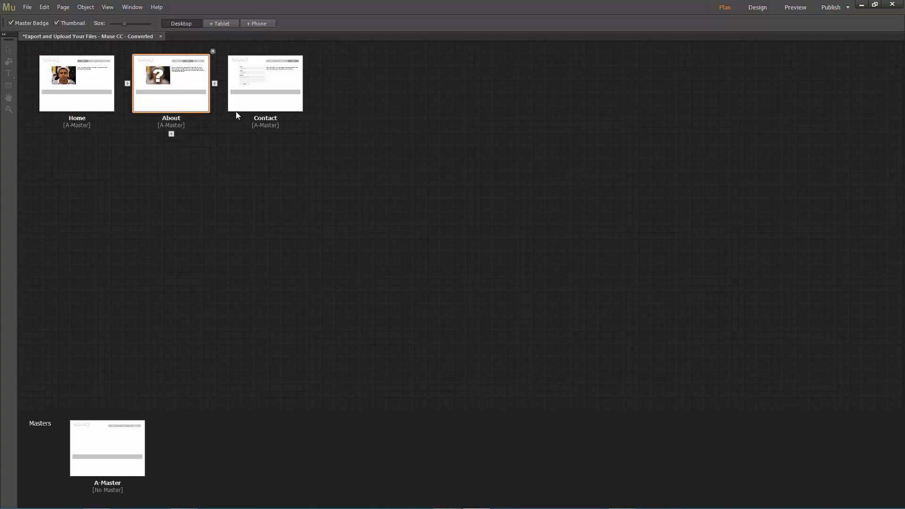
# Step: Open the File menu to reveal Upload to FTP Host and Export as HTML
pyautogui.click(29, 7)
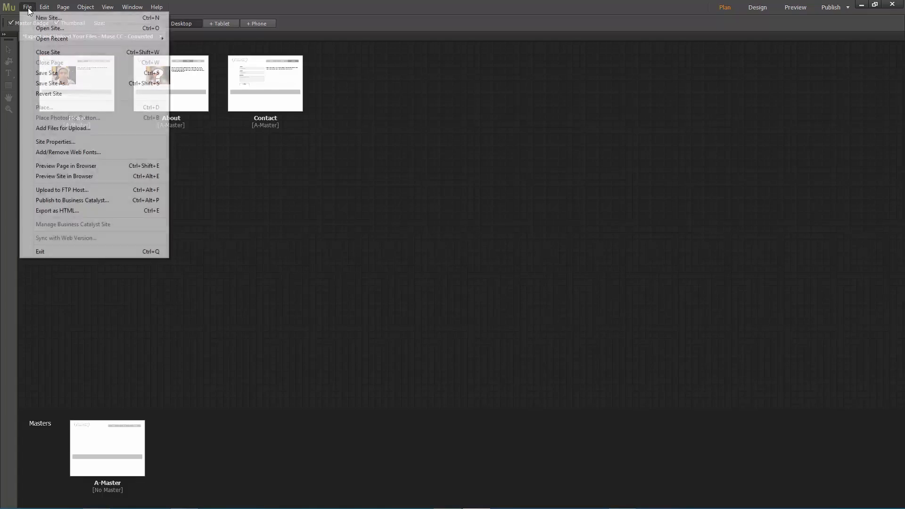
pyautogui.moveTo(94, 190)
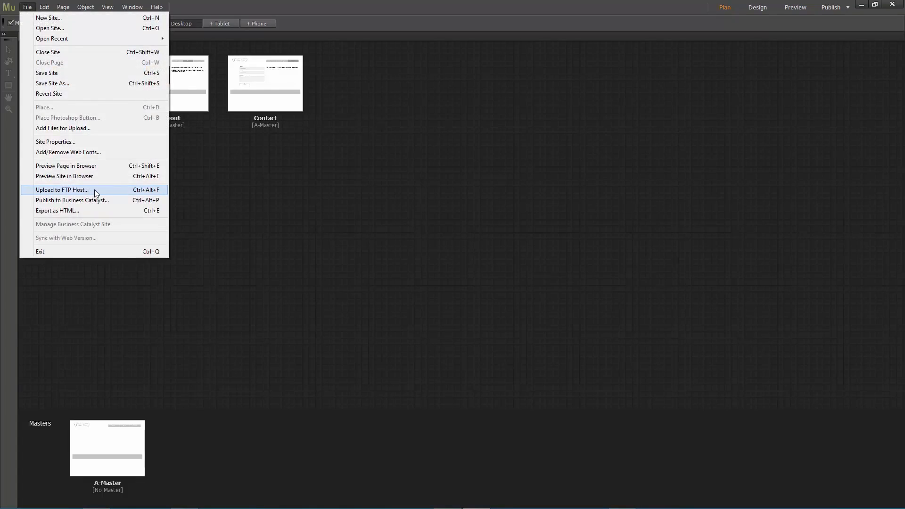
# Step: Start Upload to FTP Host, fill in the server login, and proceed
pyautogui.click(62, 190)
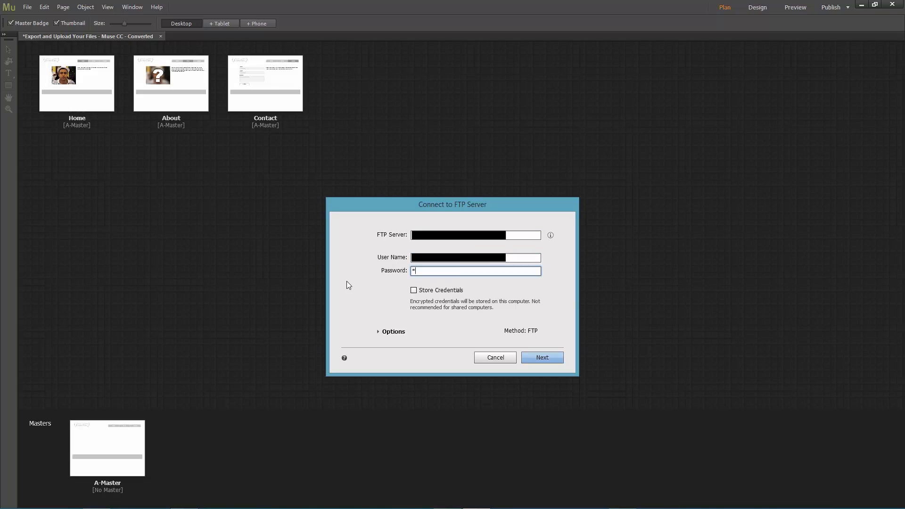
pyautogui.click(542, 357)
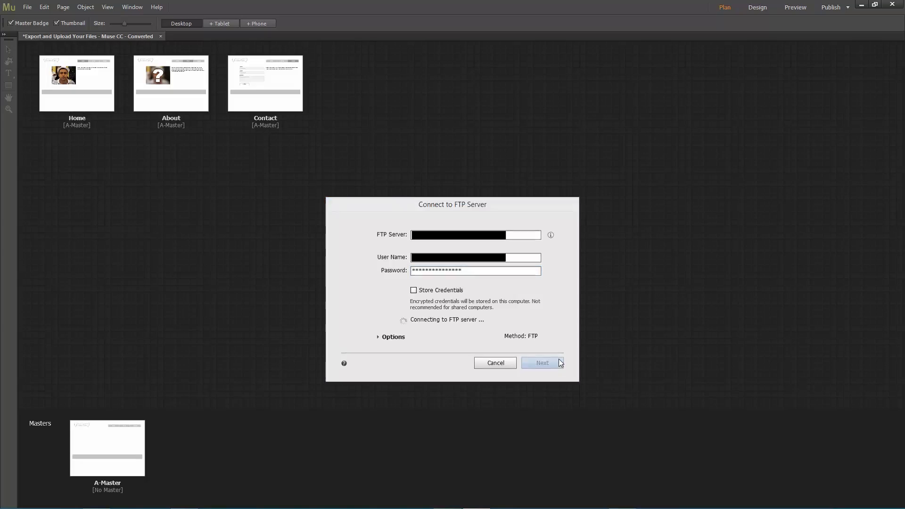
pyautogui.click(542, 363)
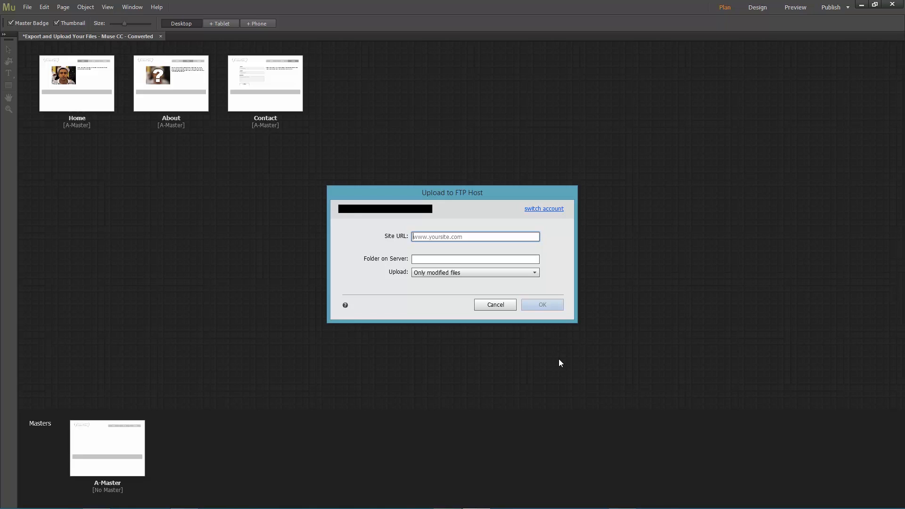
pyautogui.write('www.2-minutedesign.com')
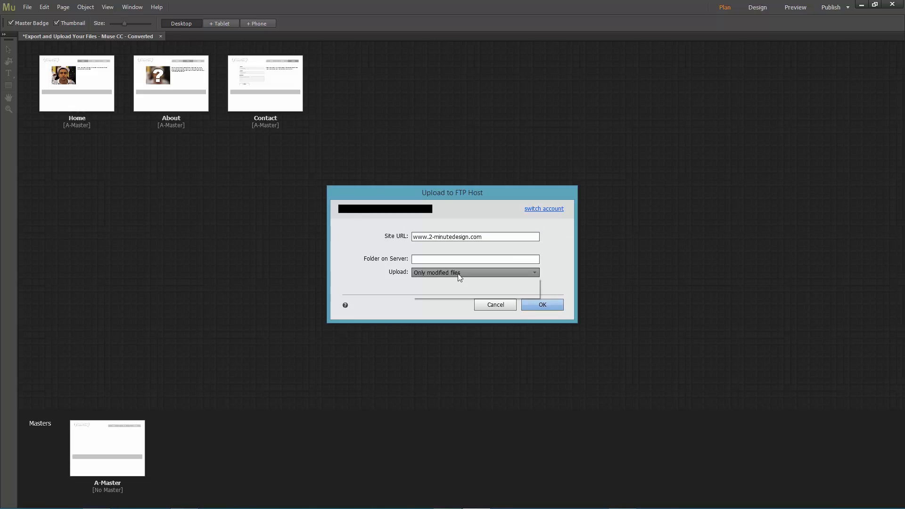
pyautogui.click(475, 272)
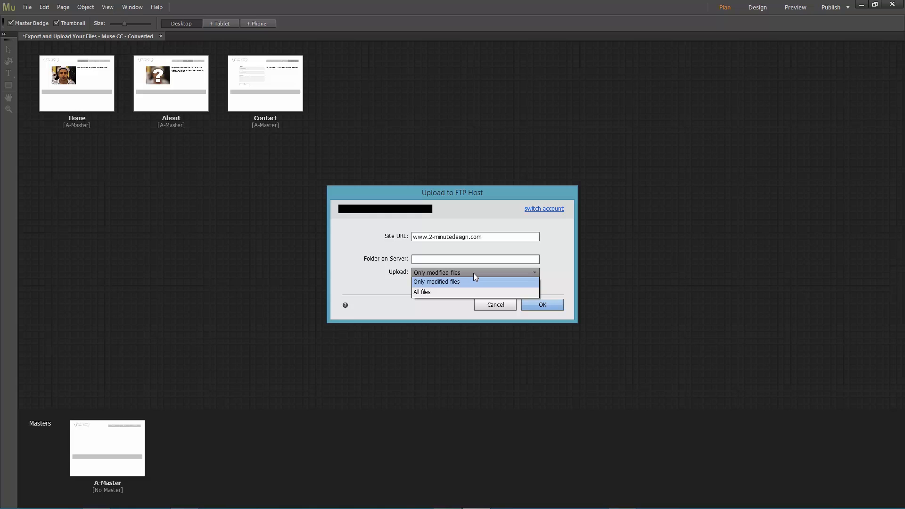
pyautogui.click(436, 282)
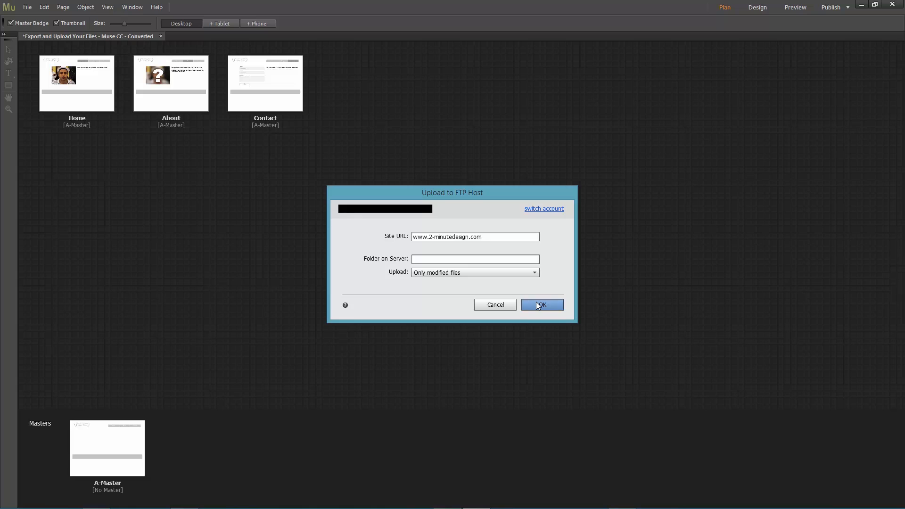
# Step: Publish the site, view the live Poker Face home page, then close the browser
pyautogui.click(542, 304)
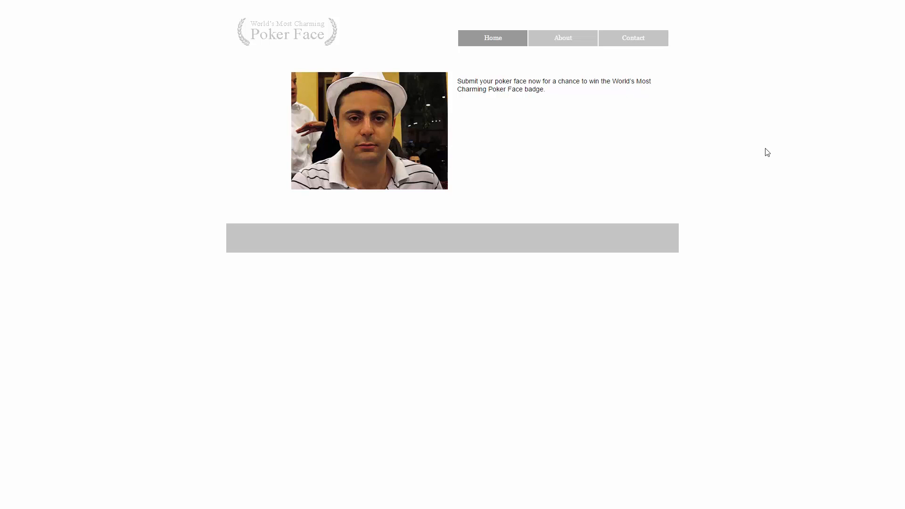
pyautogui.moveTo(764, 167)
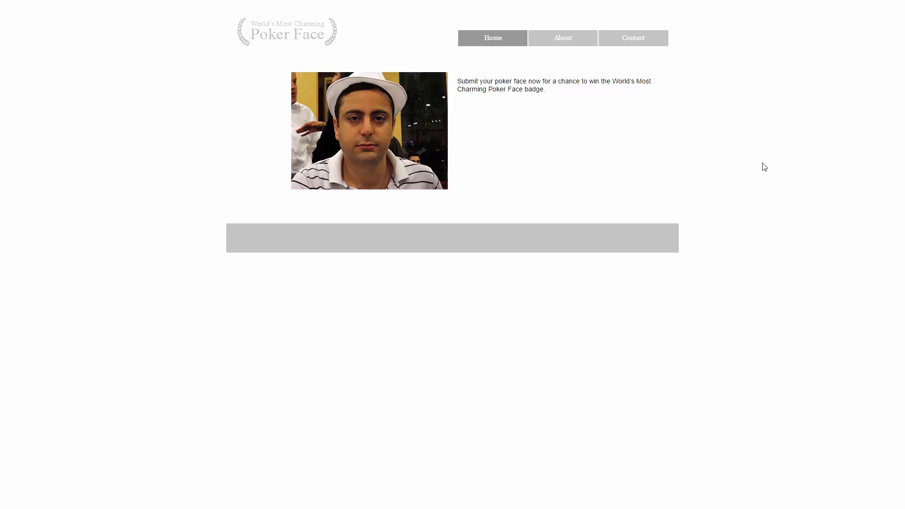
pyautogui.moveTo(535, 171)
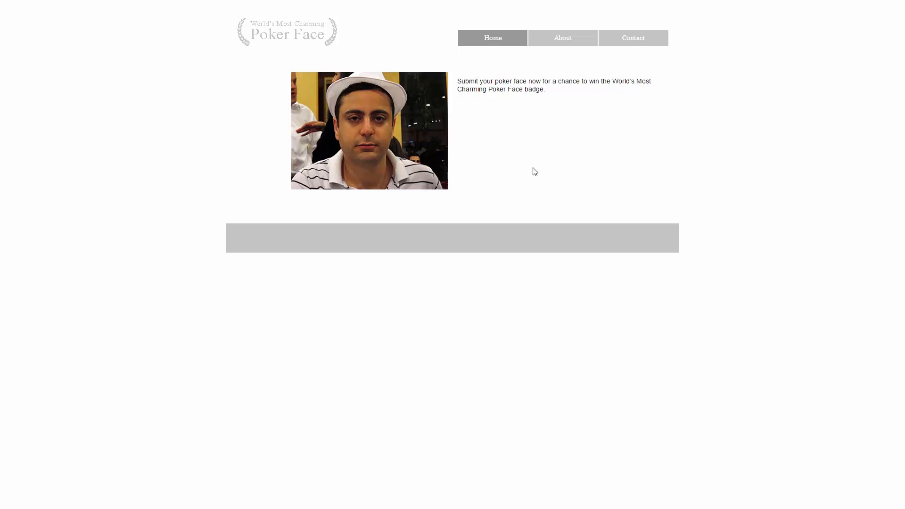
pyautogui.moveTo(477, 58)
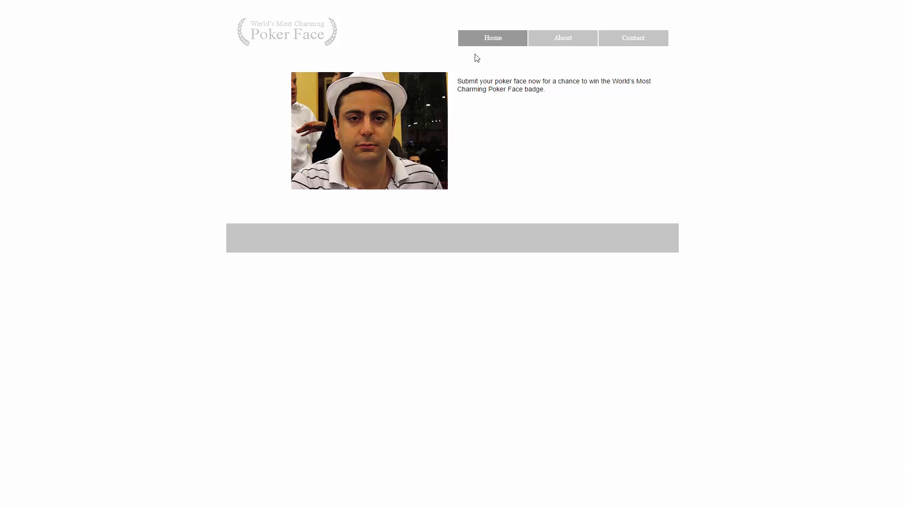
pyautogui.click(633, 38)
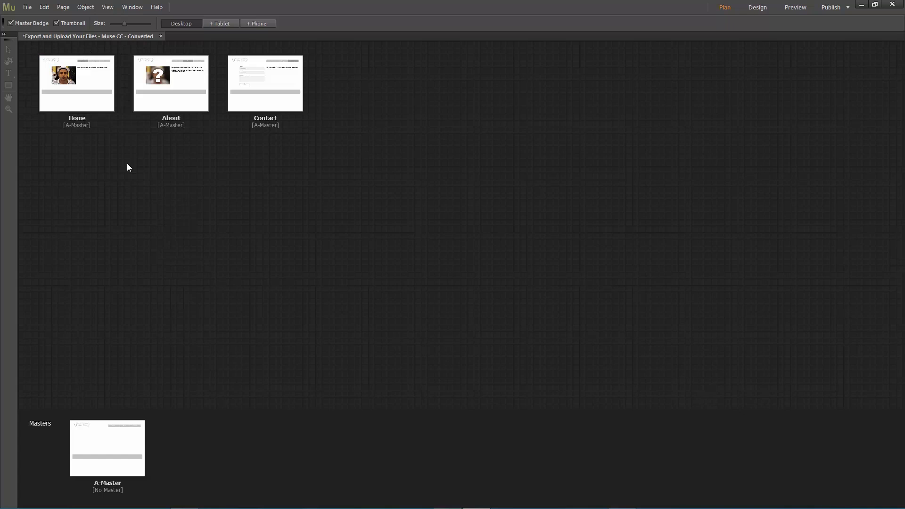
# Step: Export the site as HTML into the desktop MUSE folder
pyautogui.click(28, 6)
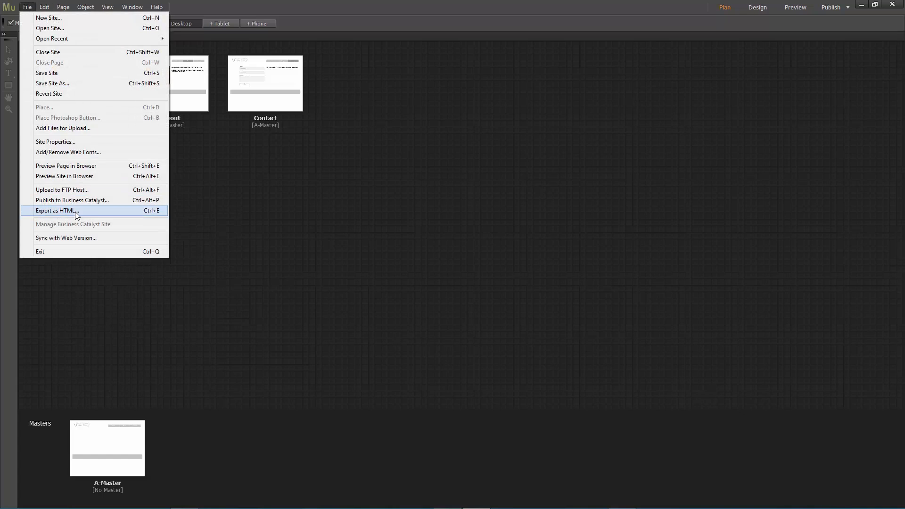
pyautogui.click(51, 210)
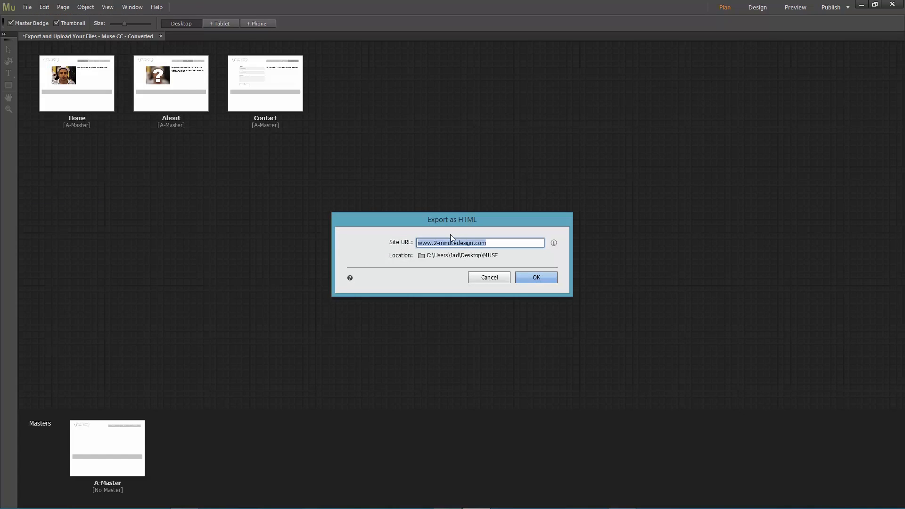
pyautogui.moveTo(453, 254)
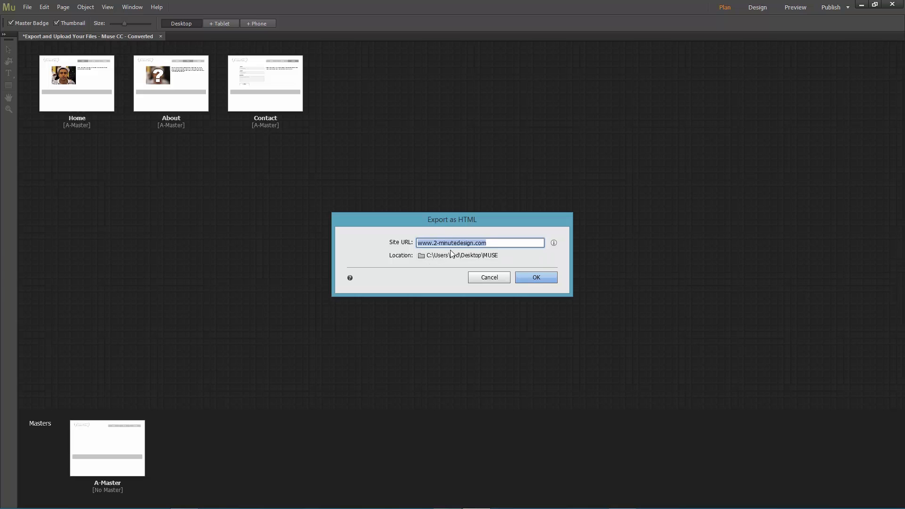
pyautogui.click(536, 277)
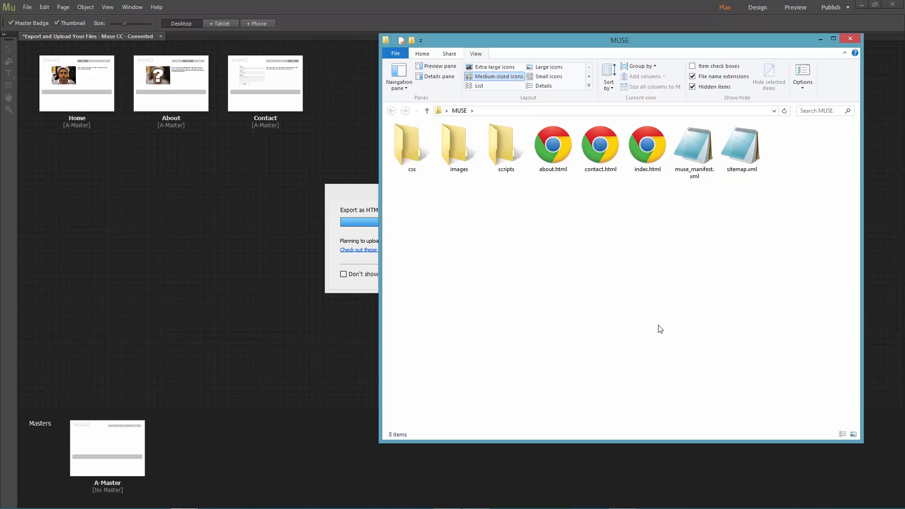
pyautogui.click(647, 144)
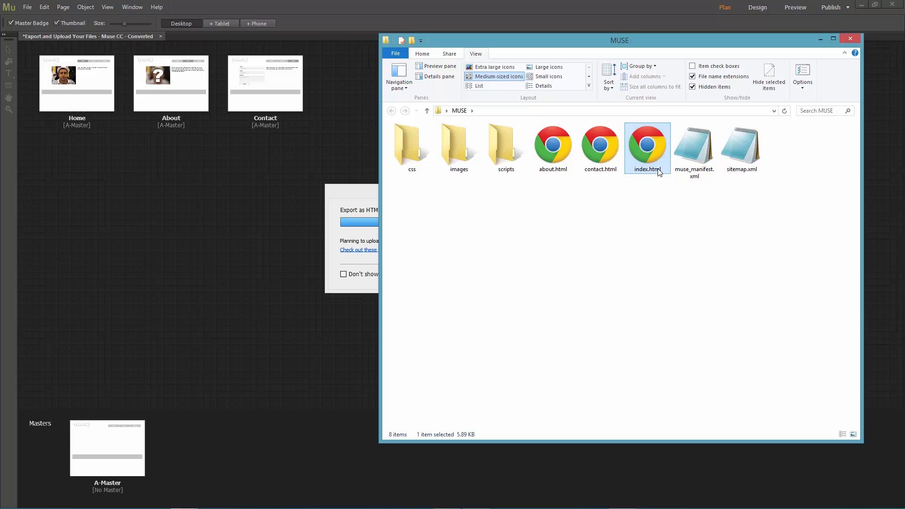
pyautogui.moveTo(655, 198)
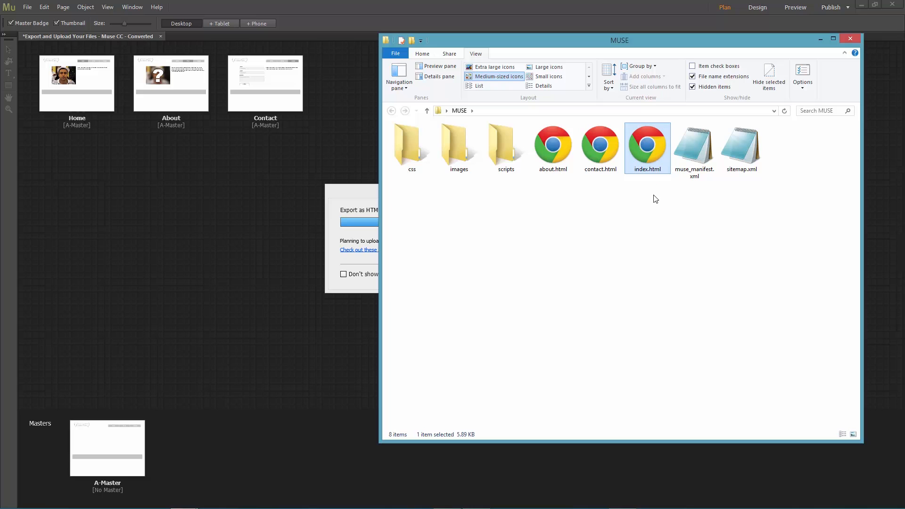